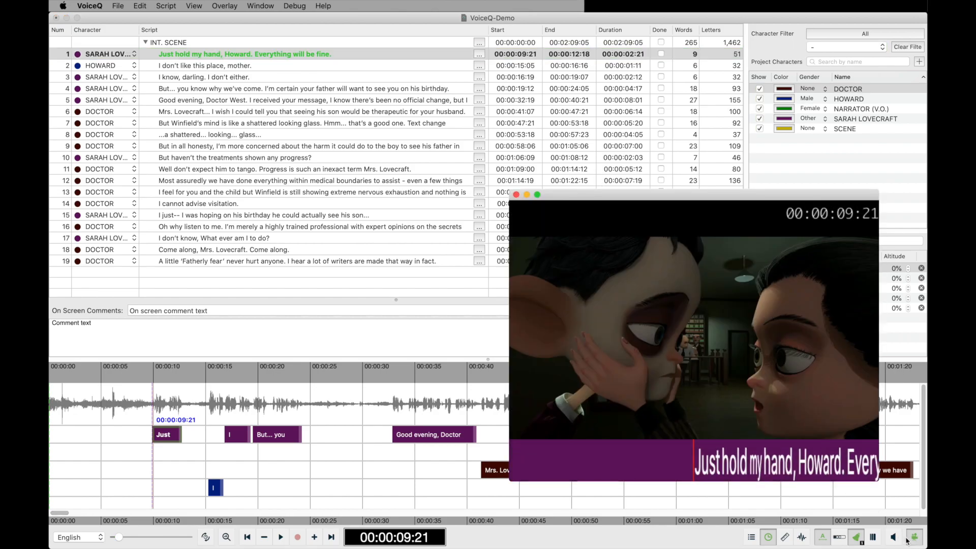
# Set the rhythmband font to Comic Sans MS Bold and nudge the scroll speed to 249.
pyautogui.click(914, 534)
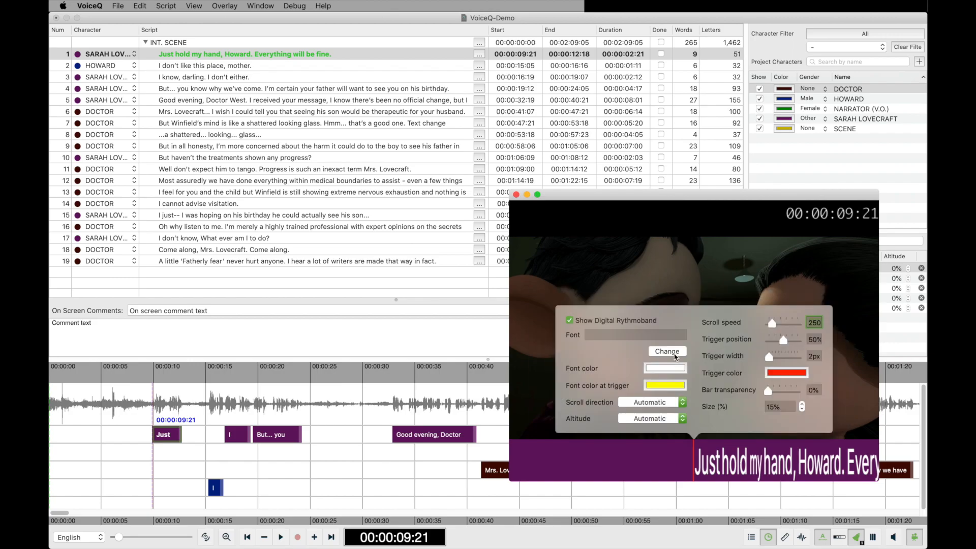
pyautogui.click(667, 350)
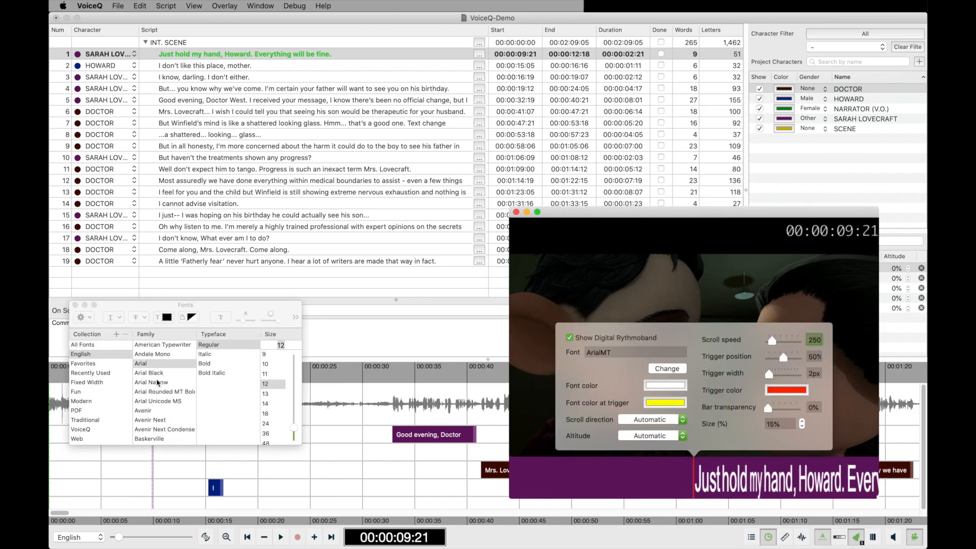
pyautogui.click(143, 343)
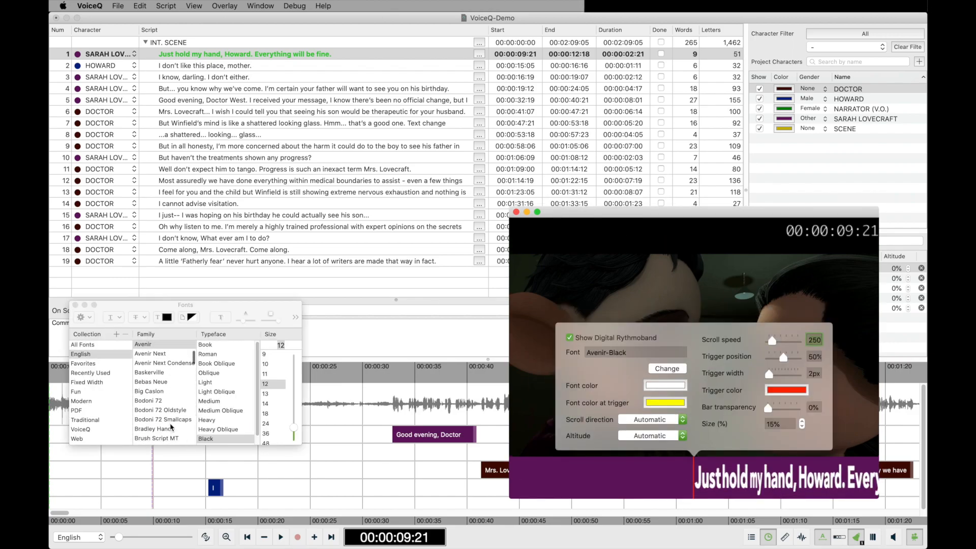
pyautogui.click(156, 415)
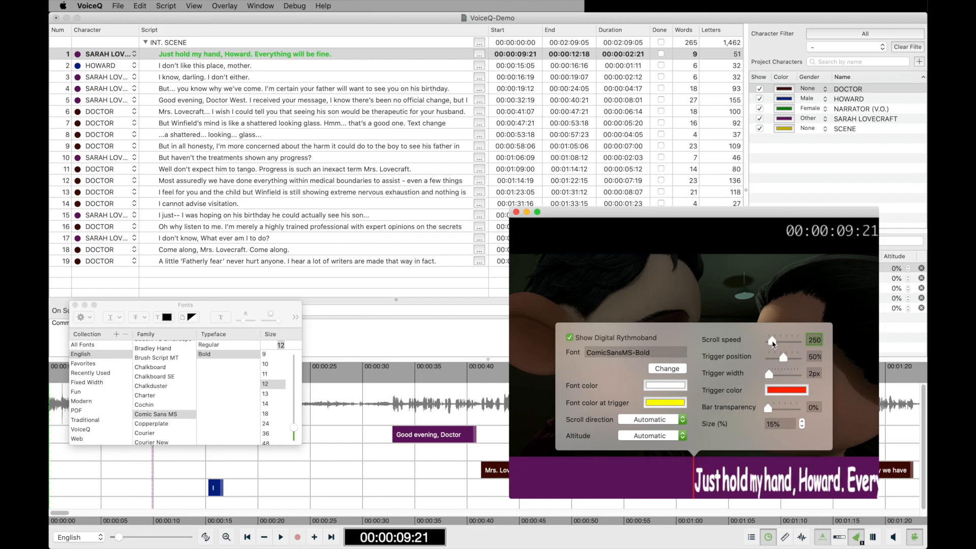
pyautogui.moveTo(774, 339); pyautogui.dragTo(773, 340)
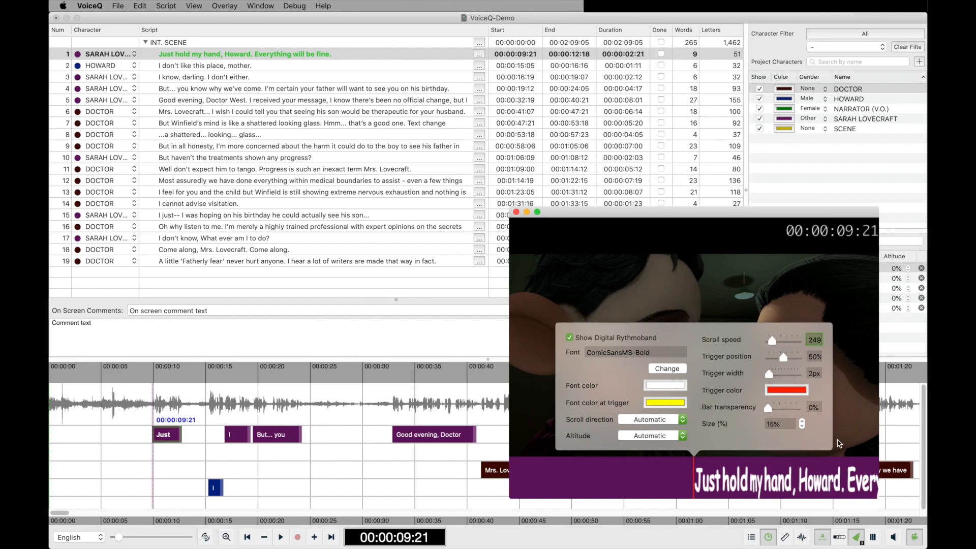
pyautogui.moveTo(852, 443)
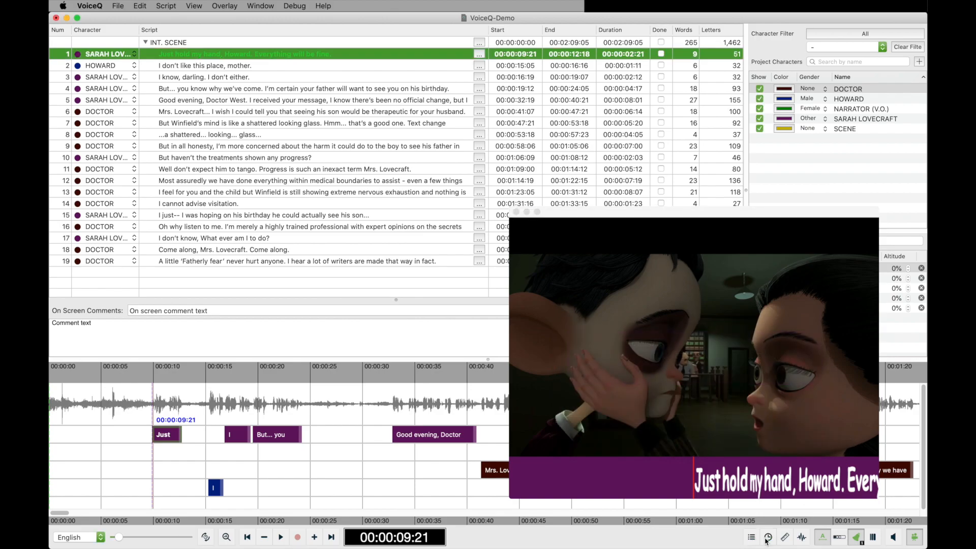
pyautogui.click(802, 538)
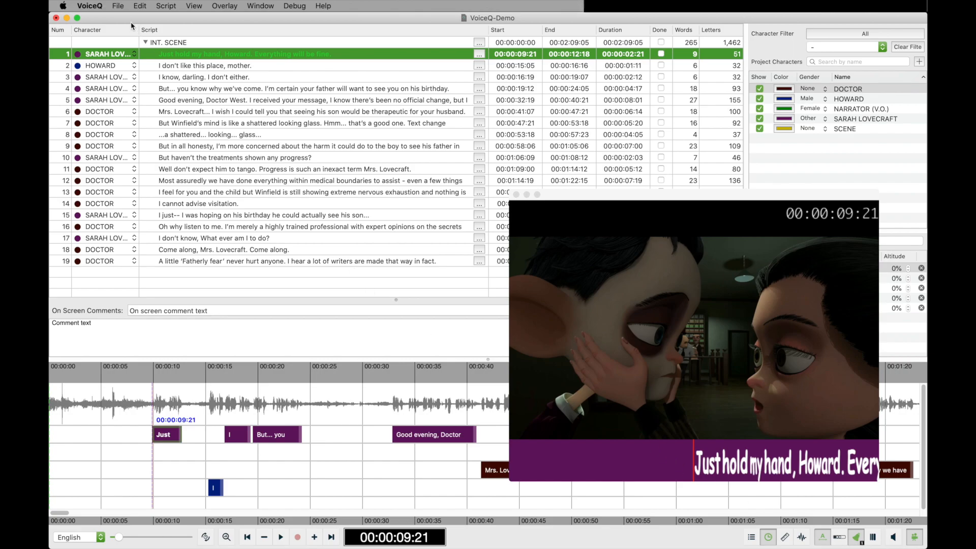
pyautogui.moveTo(118, 5)
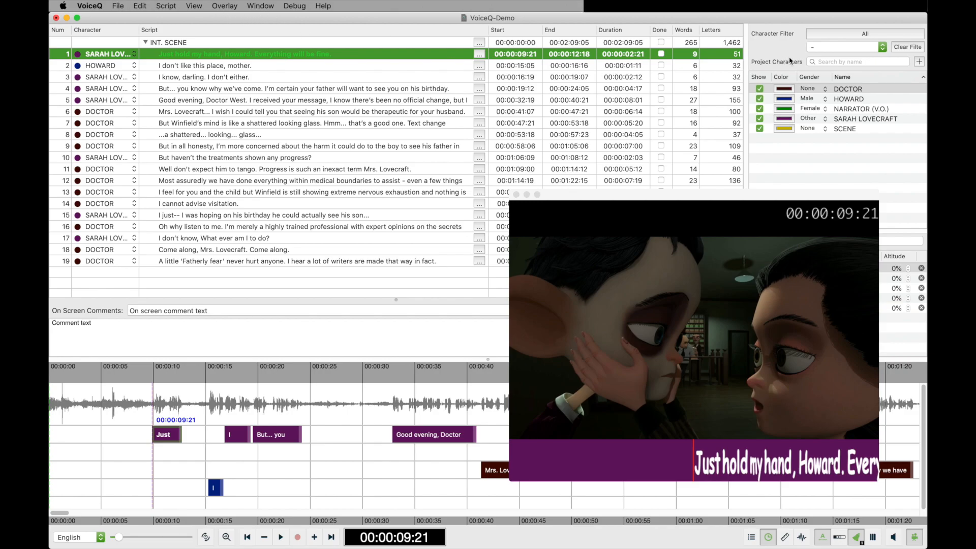
# Set the character filter to HOWARD so only his line is listed.
pyautogui.click(861, 47)
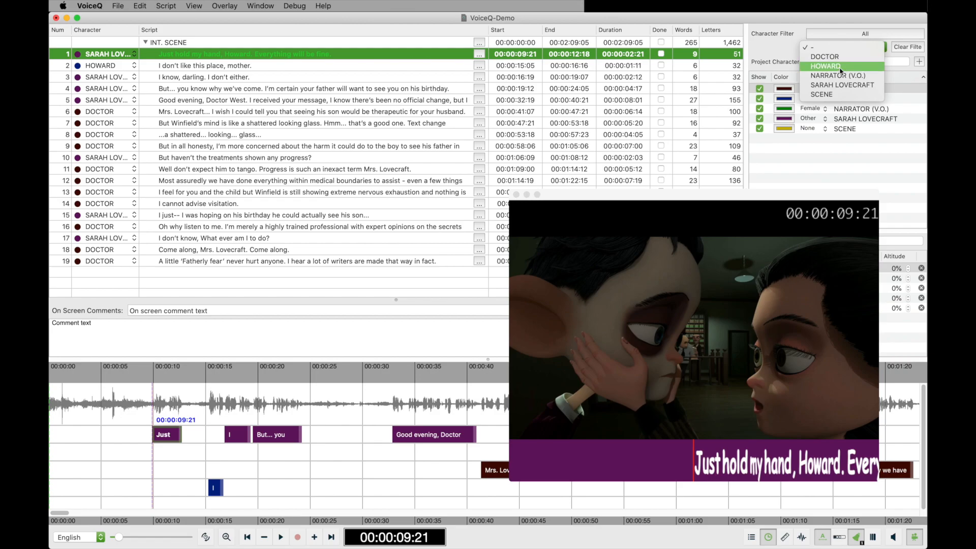
pyautogui.click(826, 66)
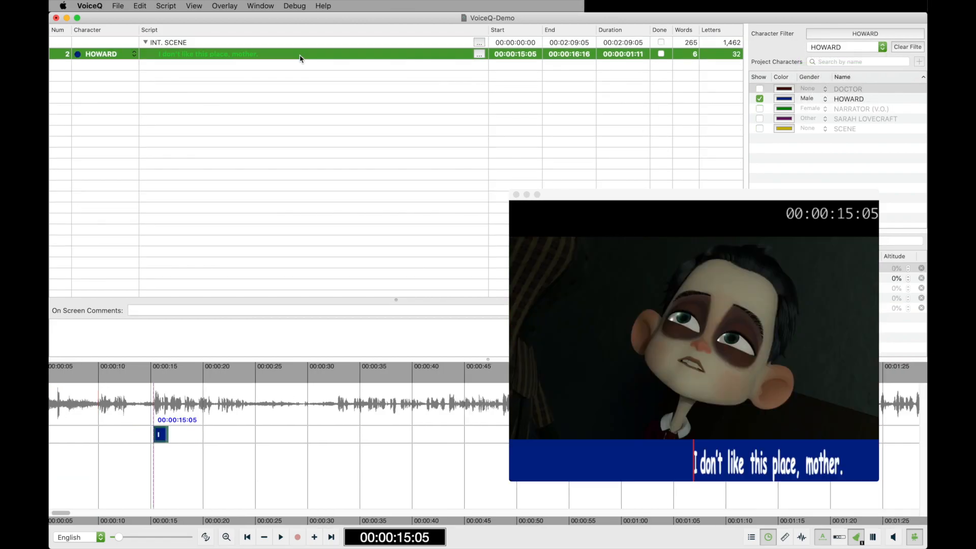
pyautogui.moveTo(262, 63)
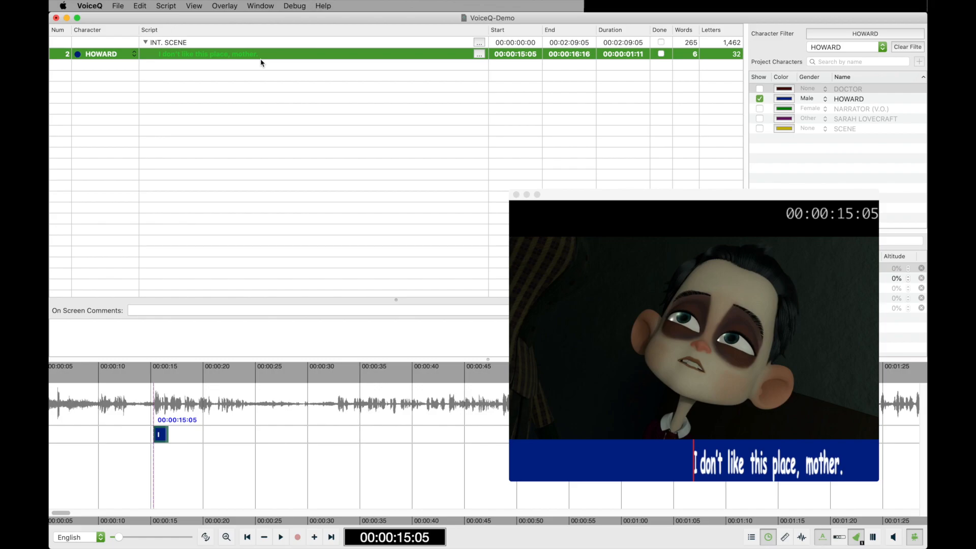
# Bring up the local recording window for Howard's line and grant microphone access.
pyautogui.click(259, 5)
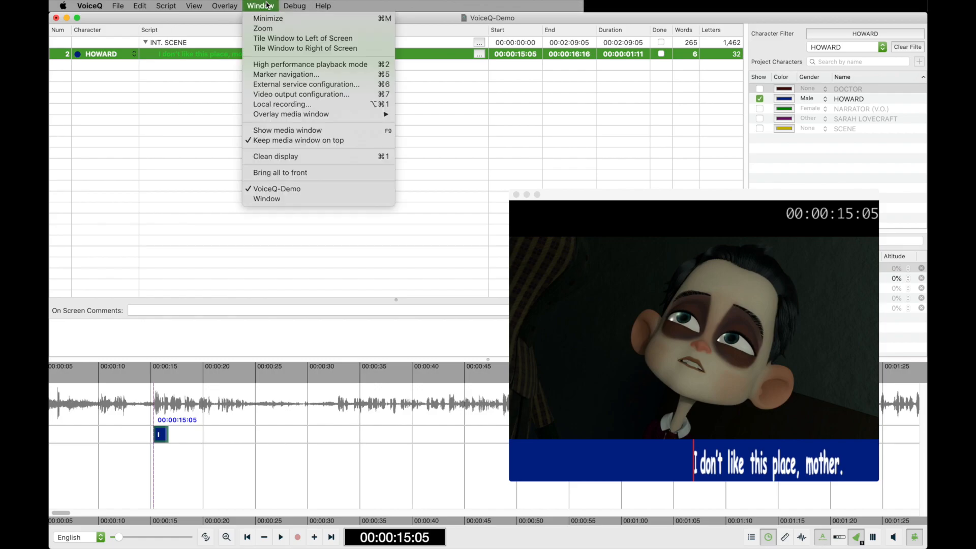
pyautogui.moveTo(263, 28)
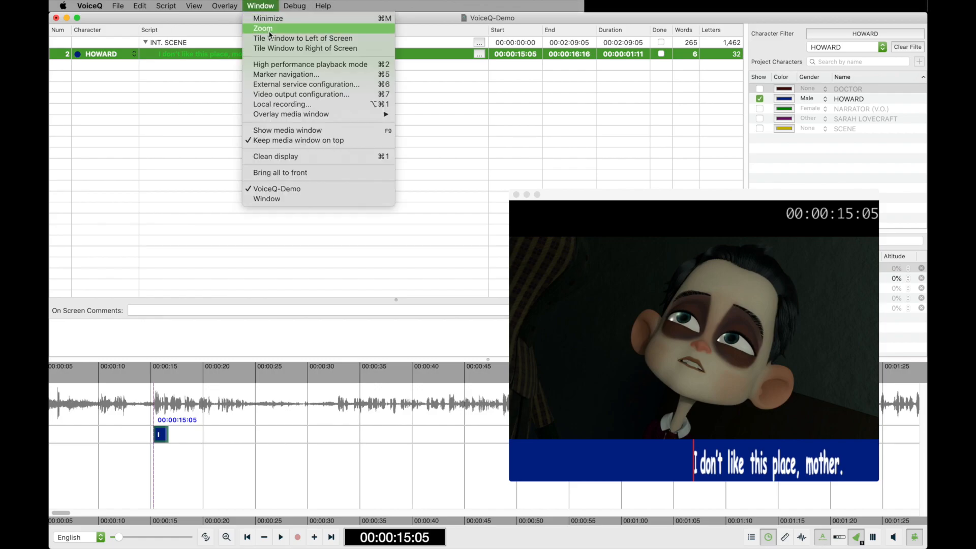
pyautogui.moveTo(281, 103)
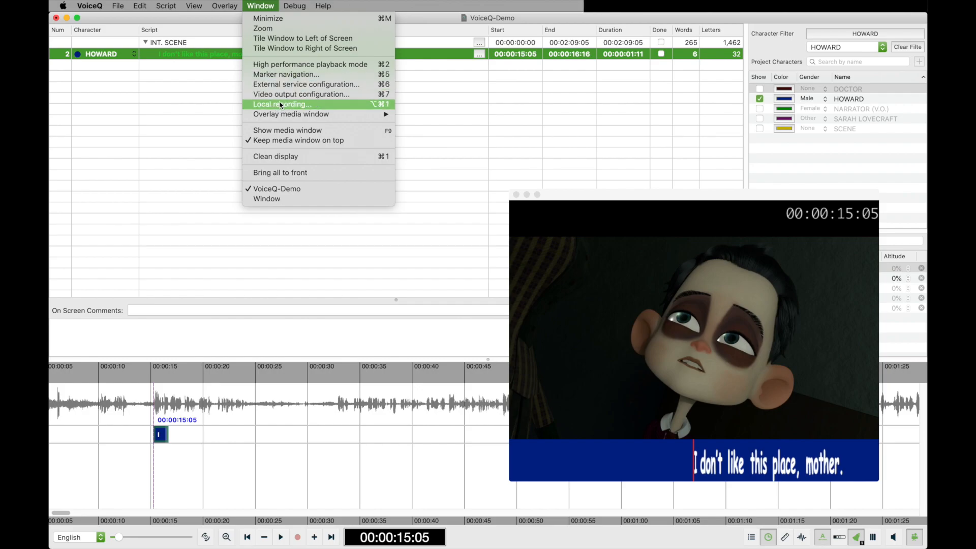
pyautogui.click(289, 108)
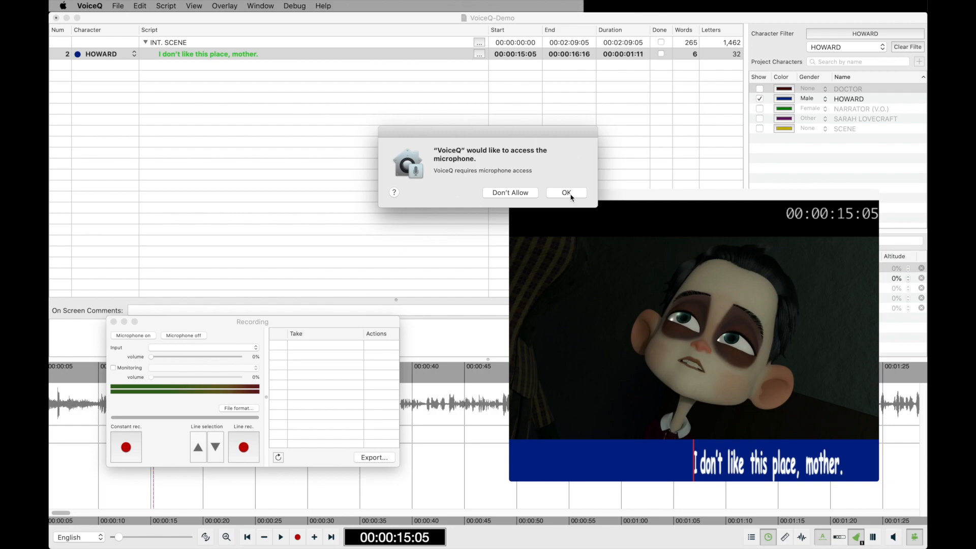
pyautogui.moveTo(573, 197)
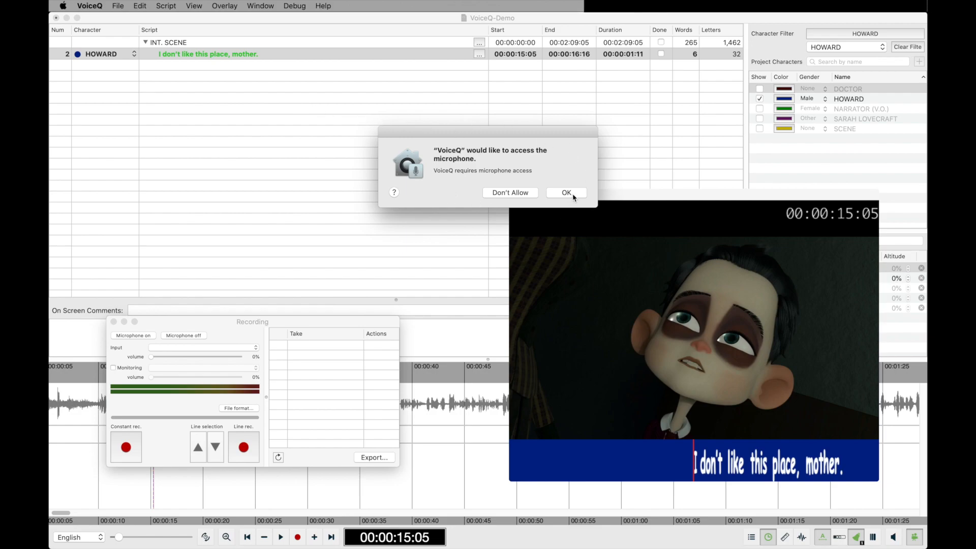
pyautogui.click(567, 192)
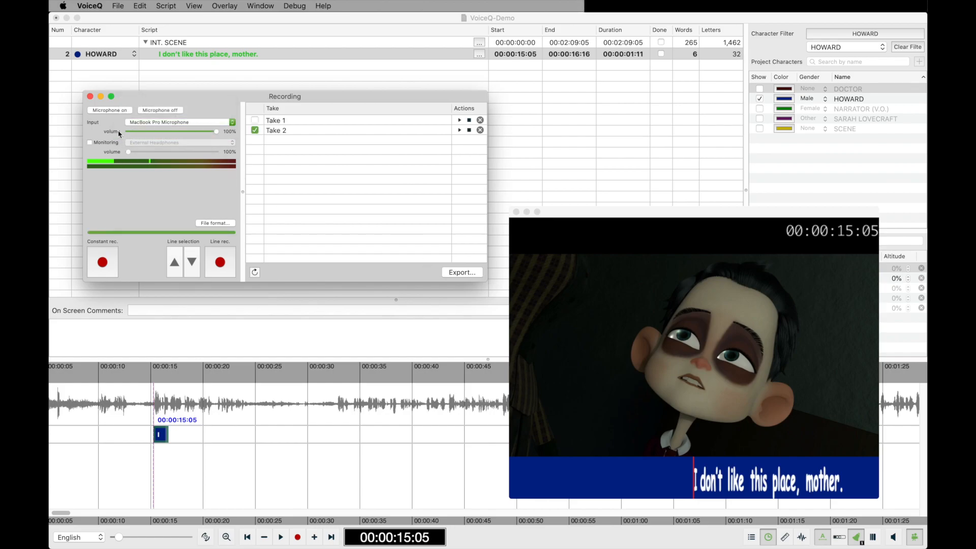
# Delete the old takes, record a new line take, then start a constant recording.
pyautogui.click(90, 143)
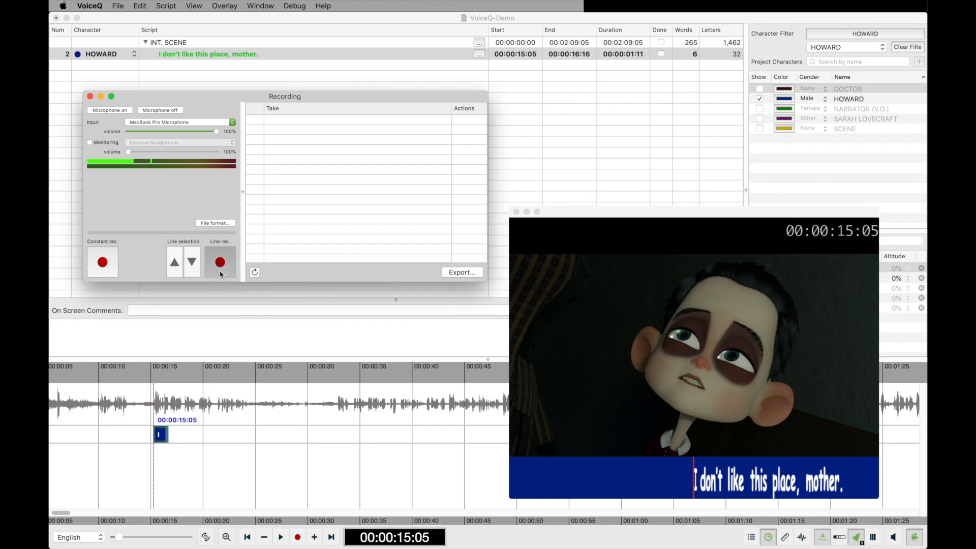
pyautogui.click(220, 262)
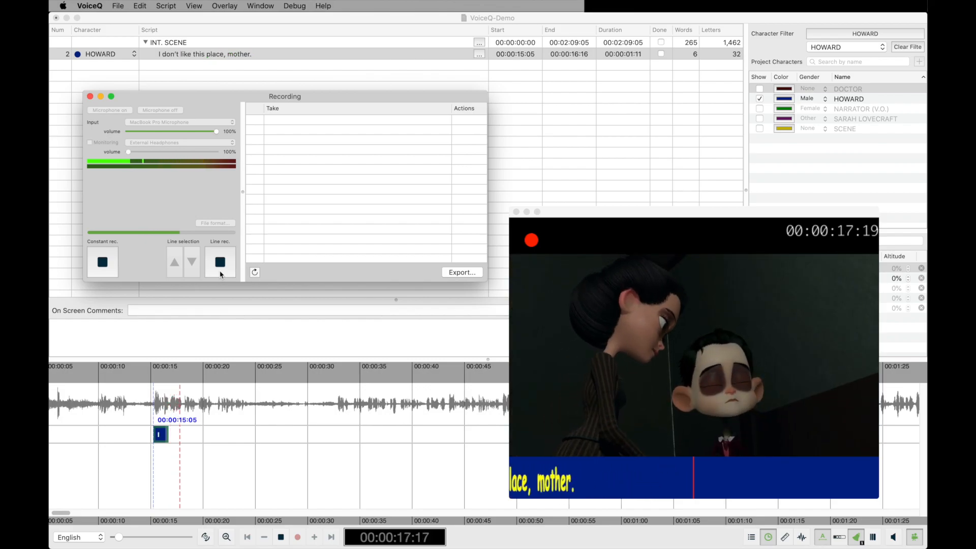
pyautogui.click(219, 262)
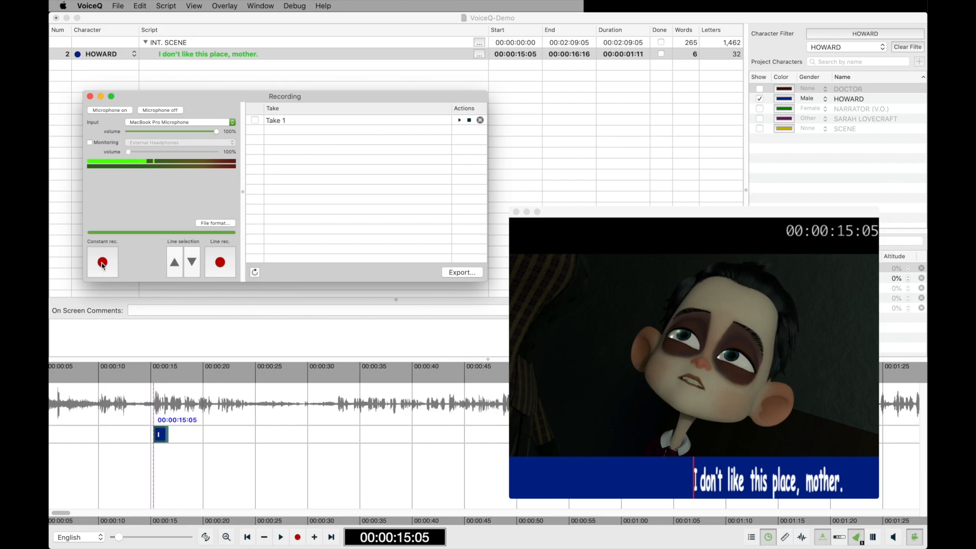
pyautogui.click(101, 262)
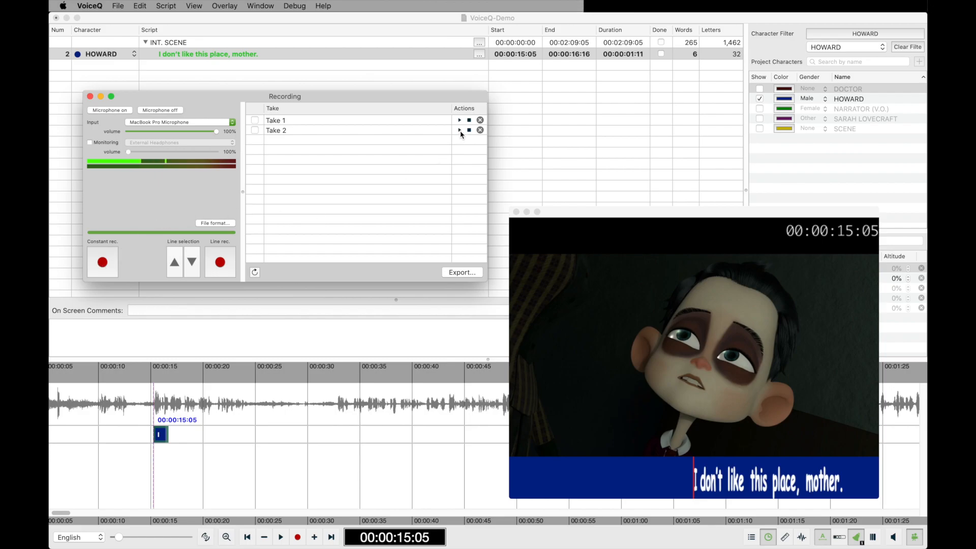
# Play back Take 2 of Howard's line.
pyautogui.click(254, 130)
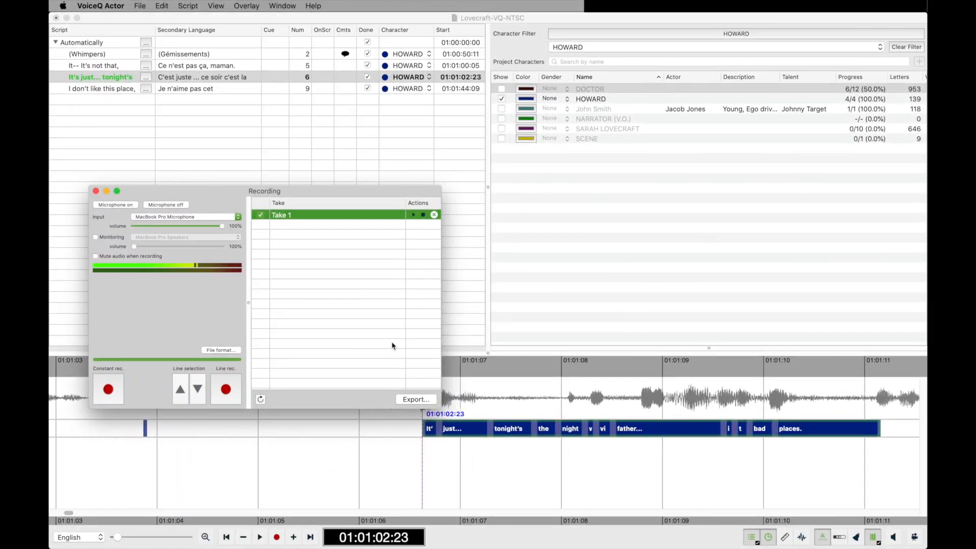
# Export the checked take as an AAF file with embedded audio, saved to the Desktop.
pyautogui.click(416, 399)
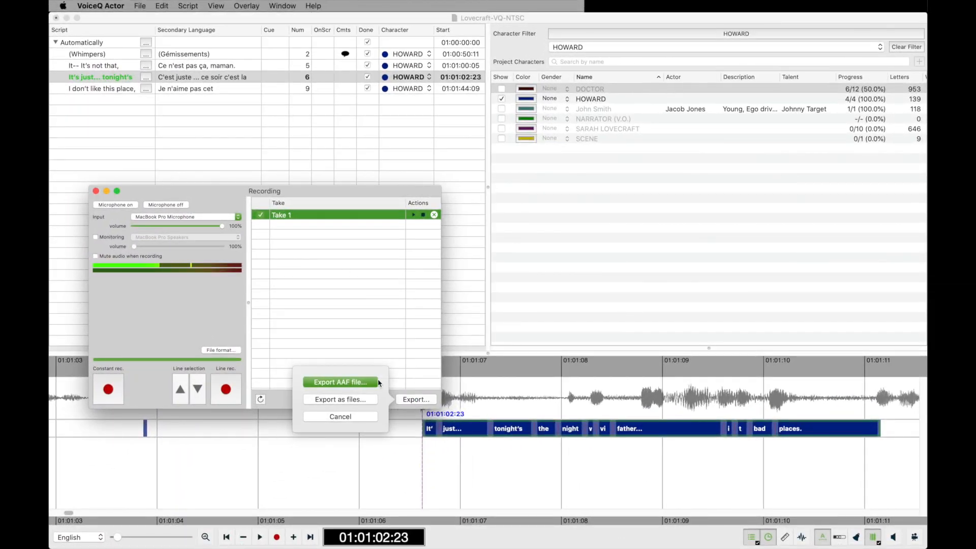
pyautogui.click(339, 382)
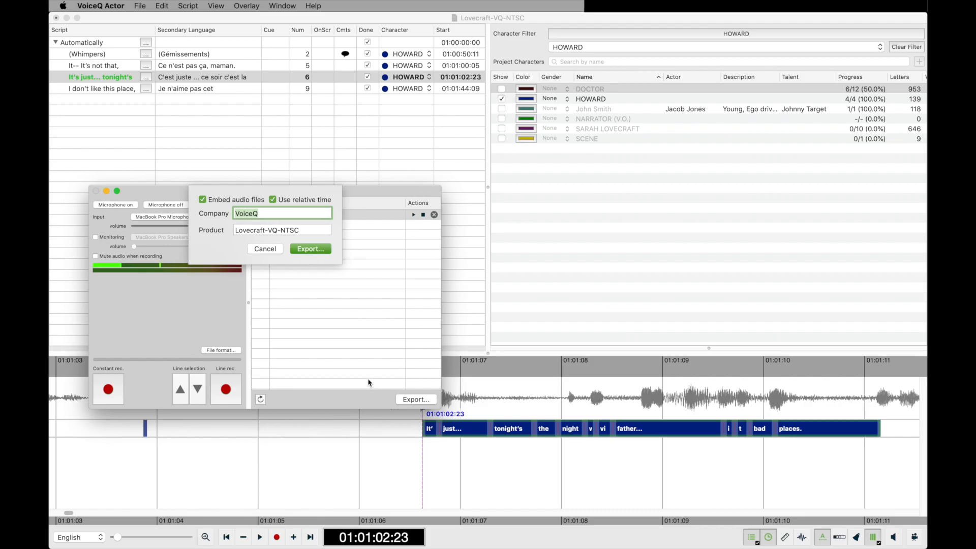
pyautogui.click(310, 248)
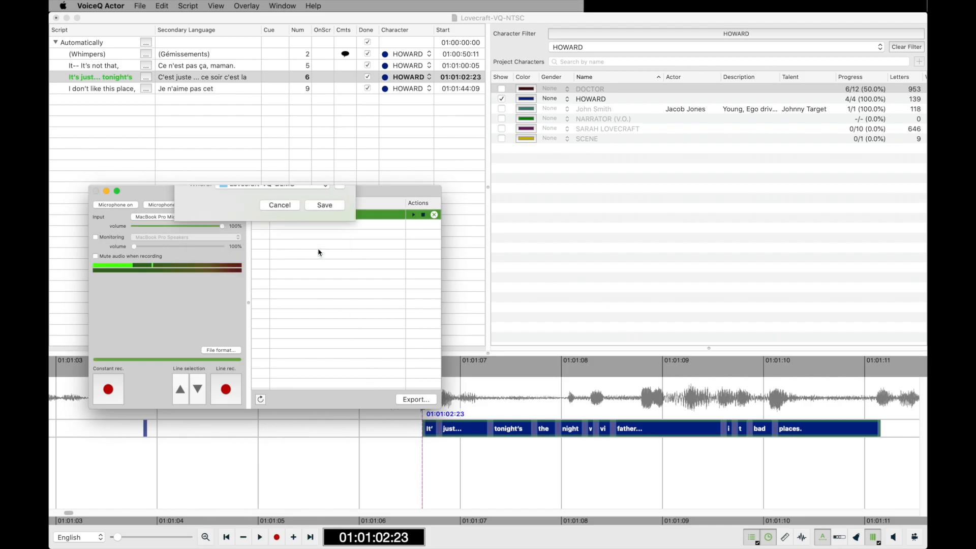
pyautogui.click(324, 205)
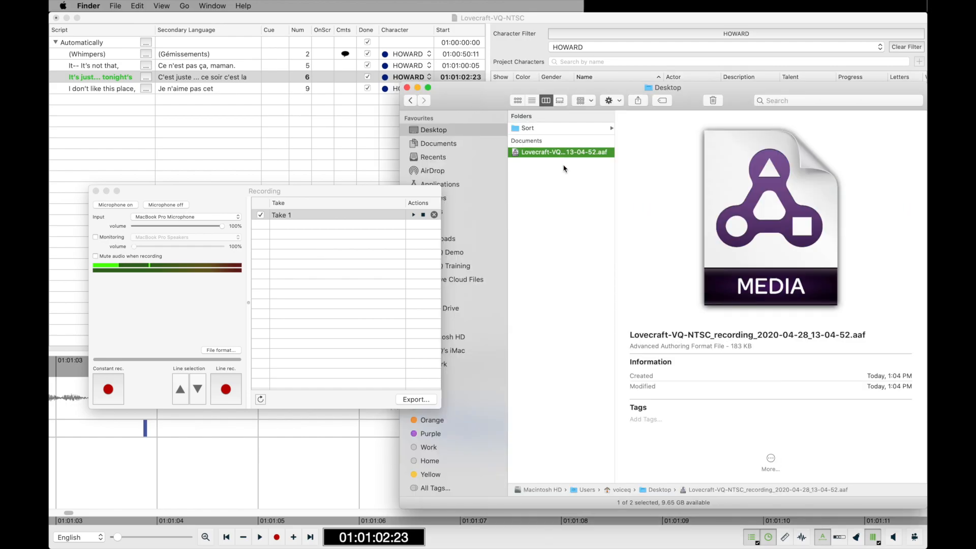
pyautogui.moveTo(577, 193)
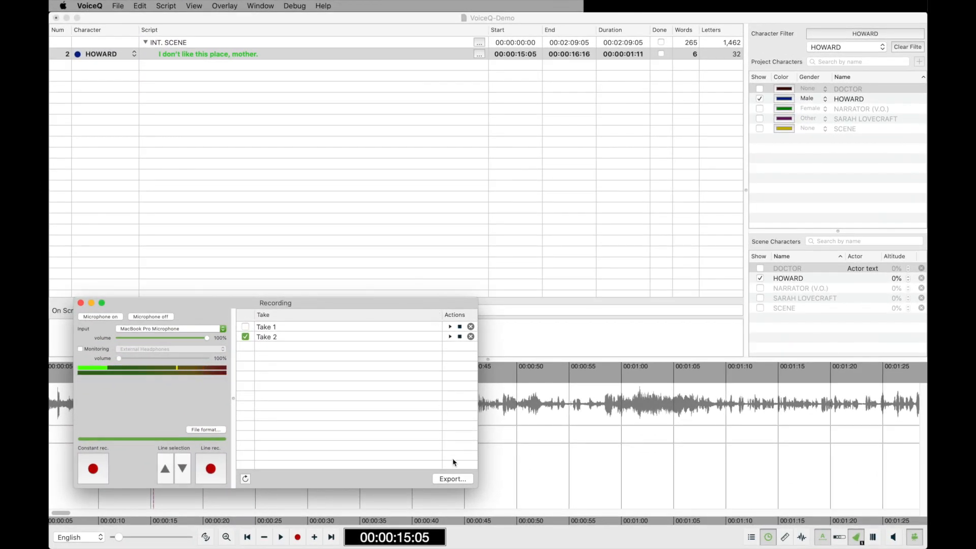
# Export the takes as a zip into Recording files and open the zip in Finder.
pyautogui.click(452, 479)
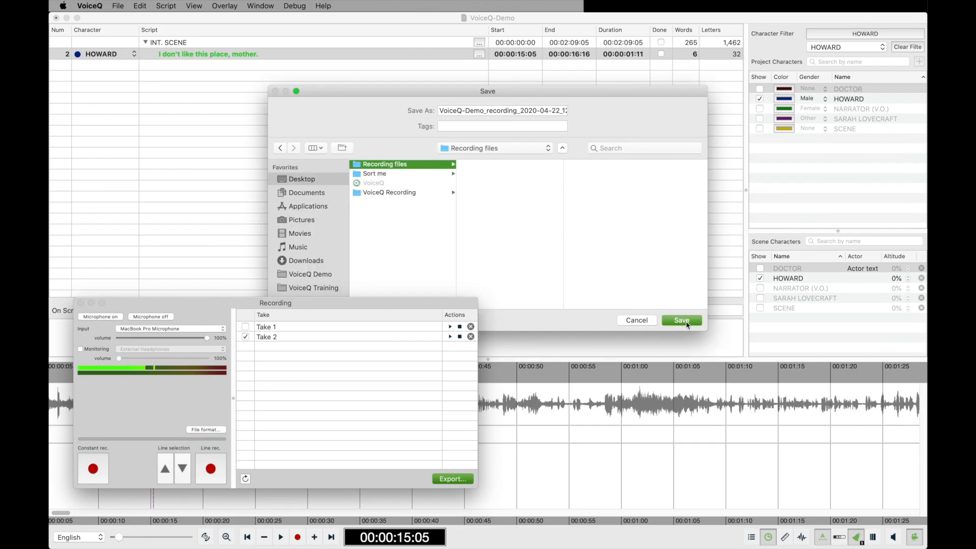
pyautogui.click(681, 321)
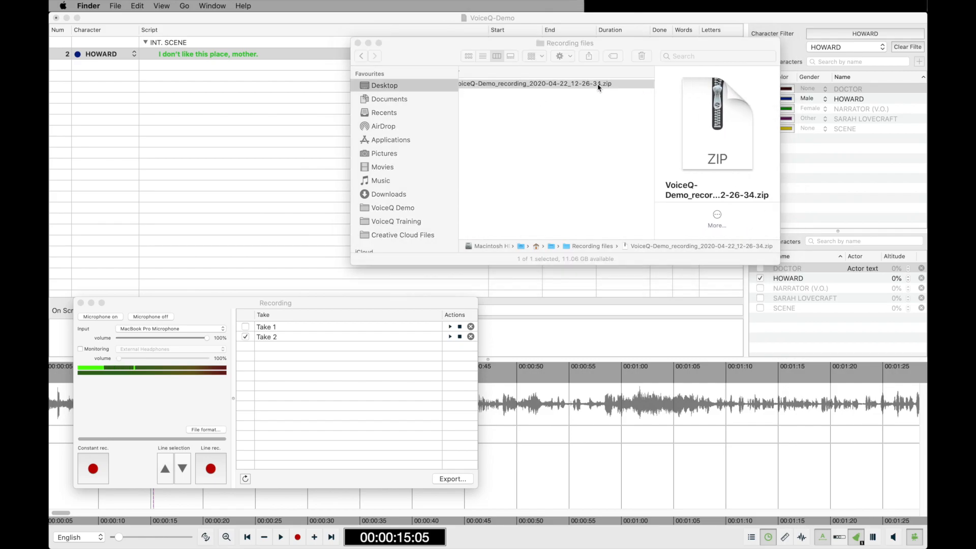
pyautogui.doubleClick(539, 83)
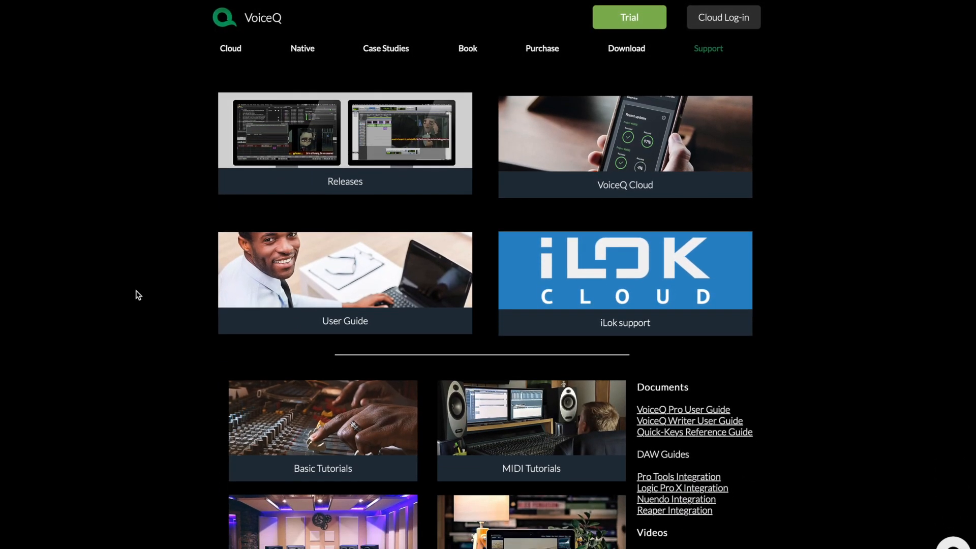
# Scroll down the Support page to the tutorials, documents and downloads links.
pyautogui.scroll(-3)
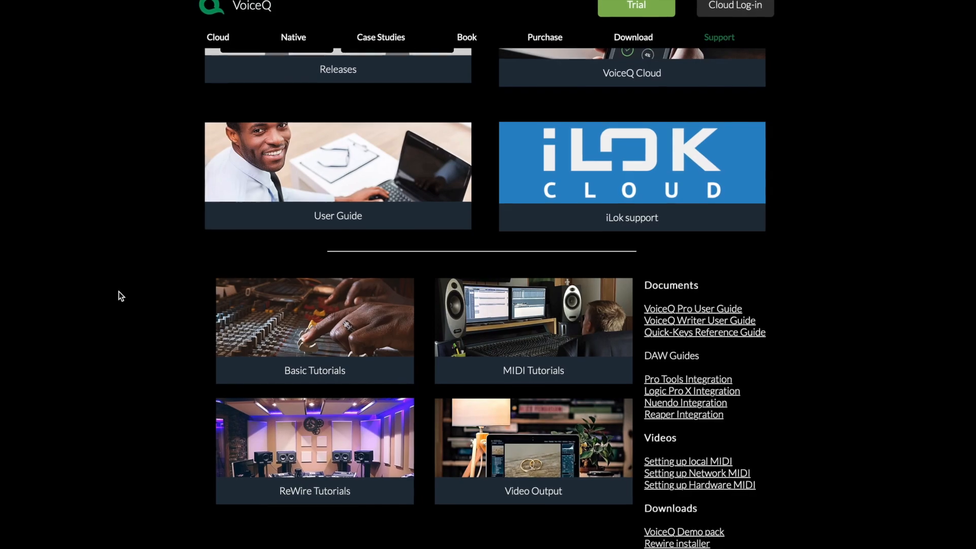
pyautogui.scroll(-3)
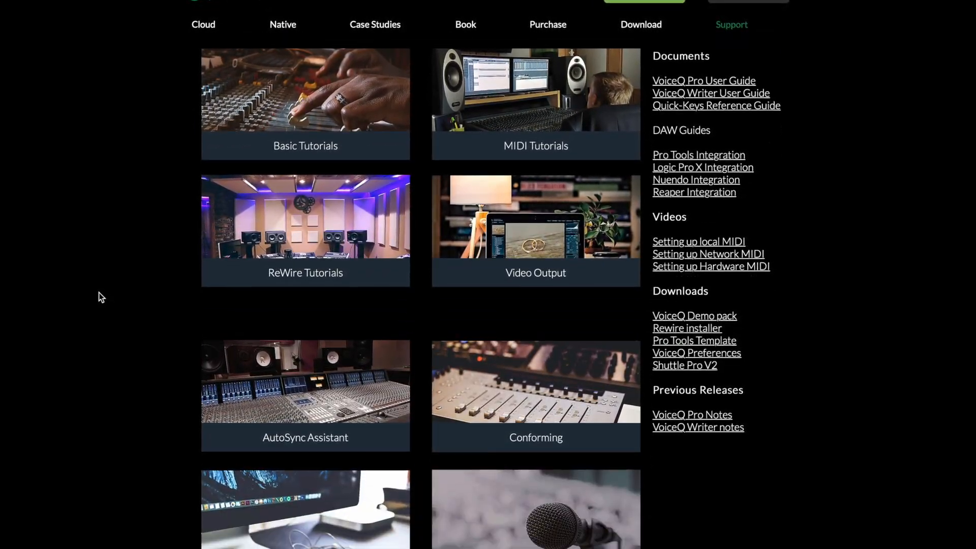
pyautogui.scroll(-3)
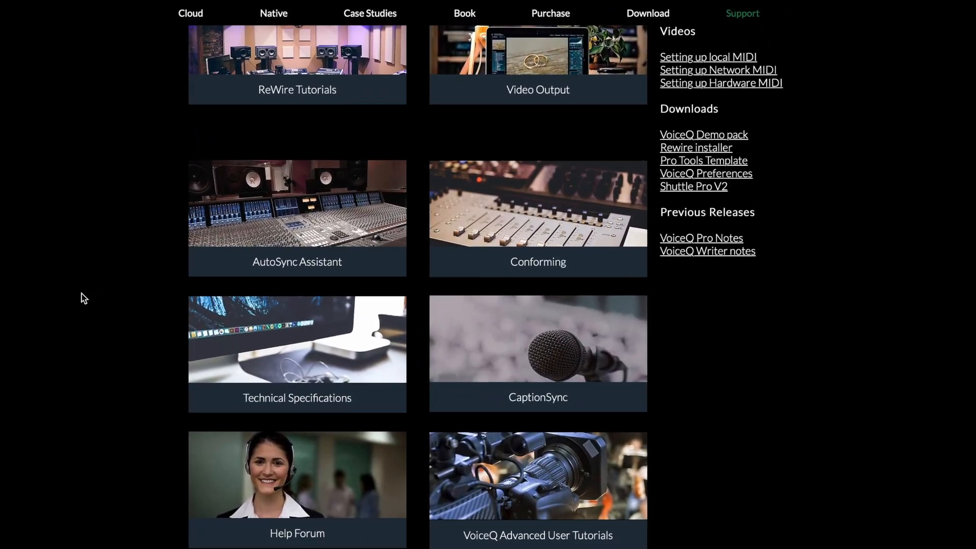